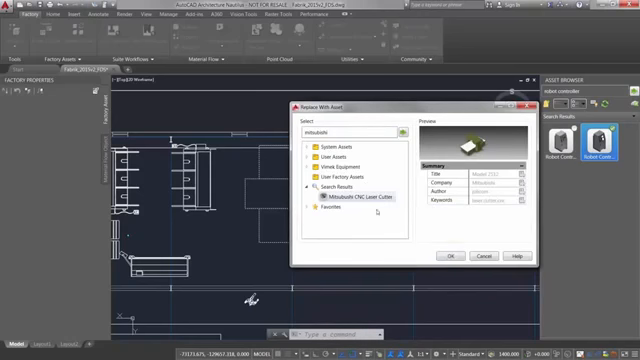
Close the Replace With Asset dialog after finding the Mitsubishi CNC Laser Cutter result
left_click(448, 256)
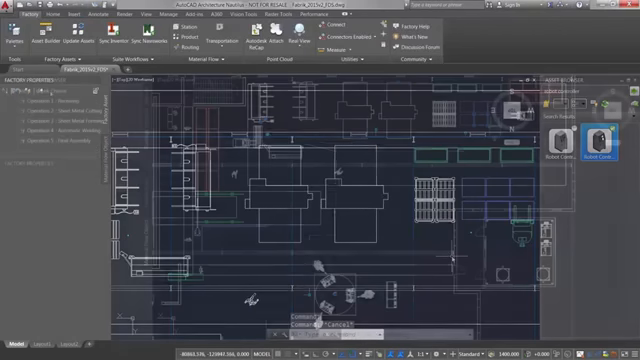